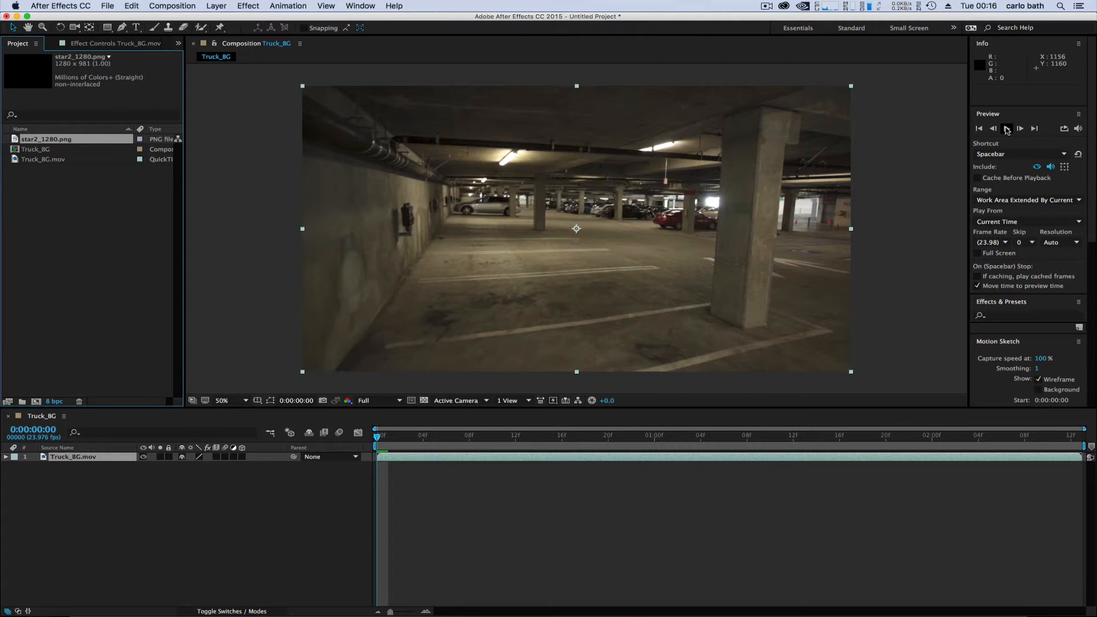
Preview the garage footage, then run Animation > Track Camera to analyze it.
{"action": "left_click", "coordinate": [1007, 128]}
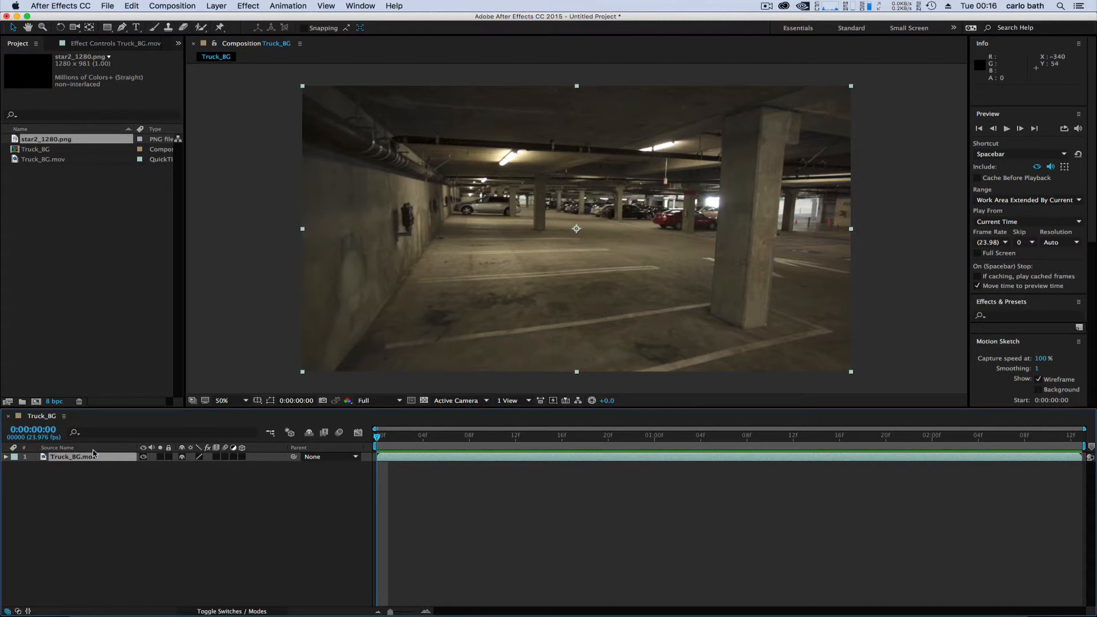
{"action": "left_click", "coordinate": [287, 6]}
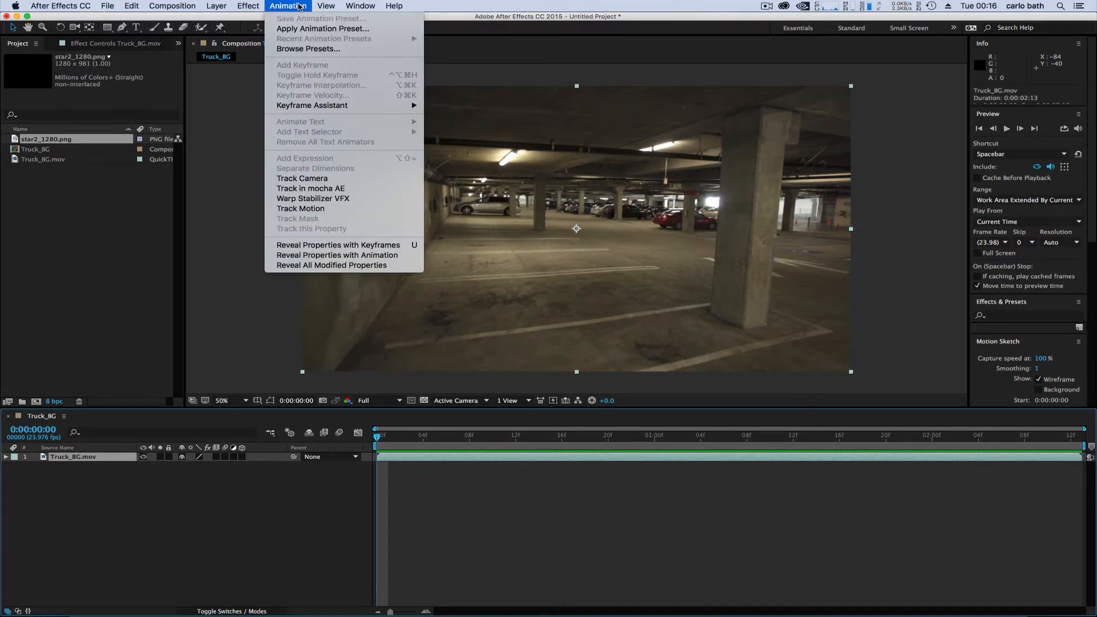
{"action": "left_click", "coordinate": [302, 178]}
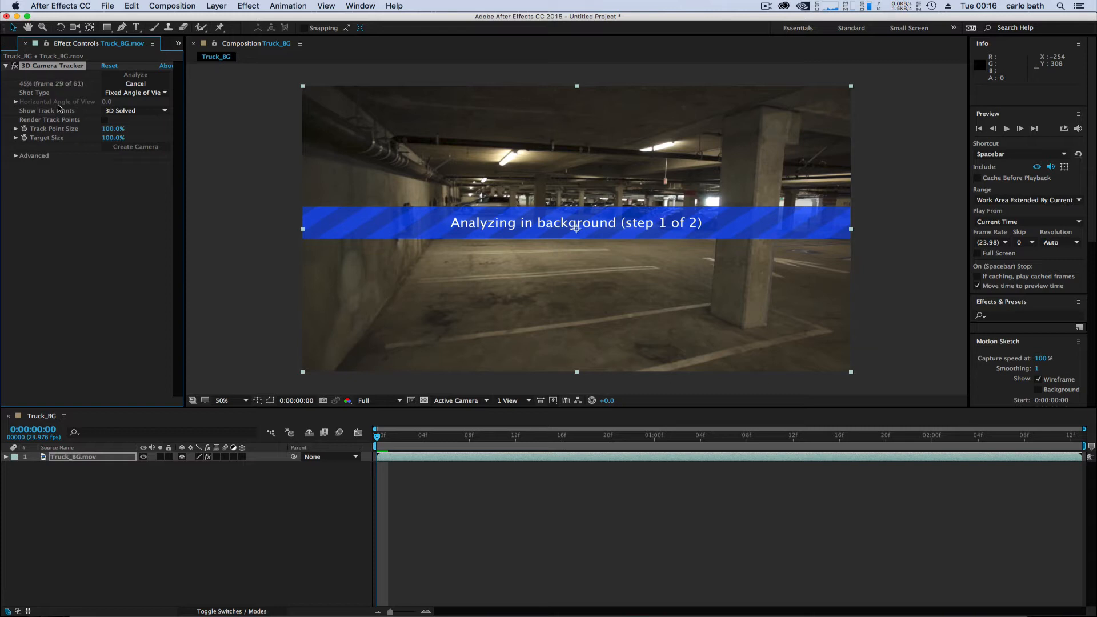
{"action": "mouse_move", "coordinate": [381, 310]}
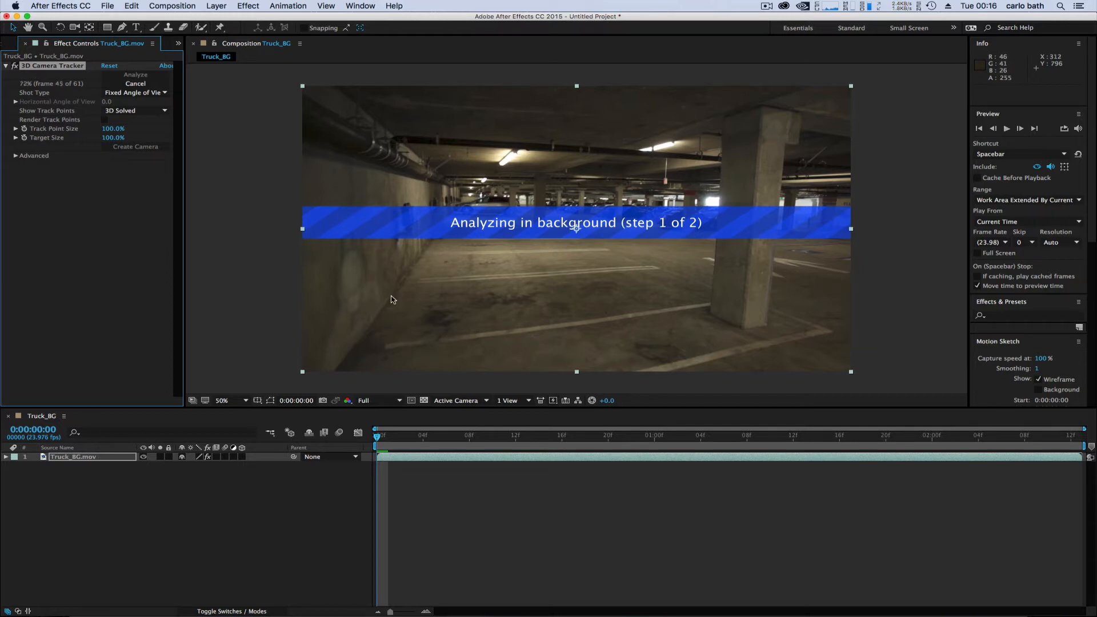
{"action": "mouse_move", "coordinate": [95, 194]}
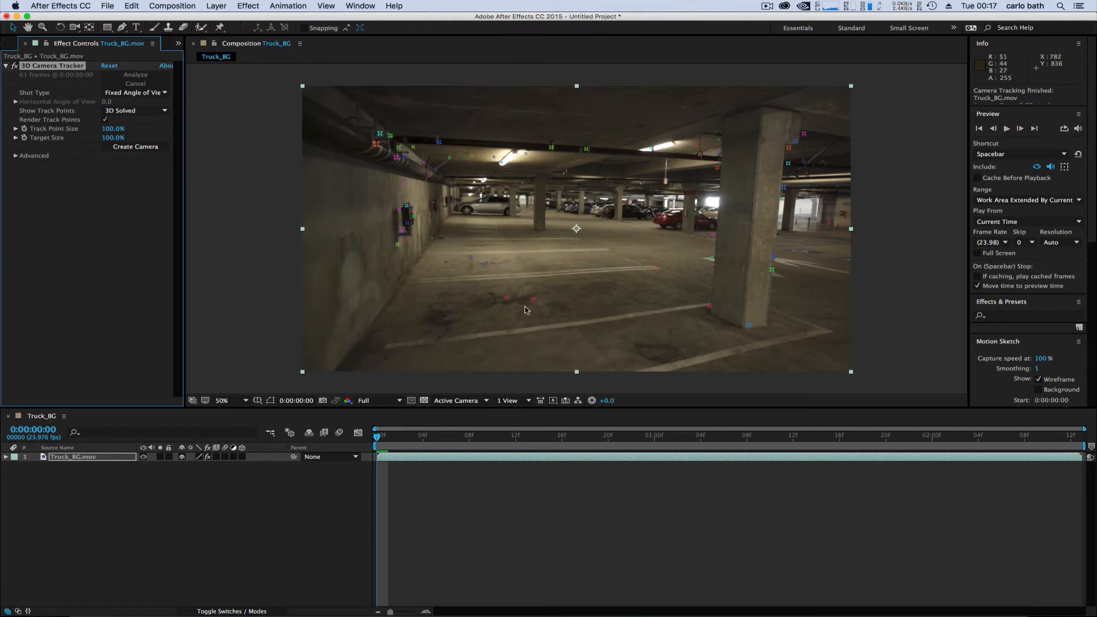
Pick floor track points and create a solid and tracker camera on them.
{"action": "left_click", "coordinate": [507, 289]}
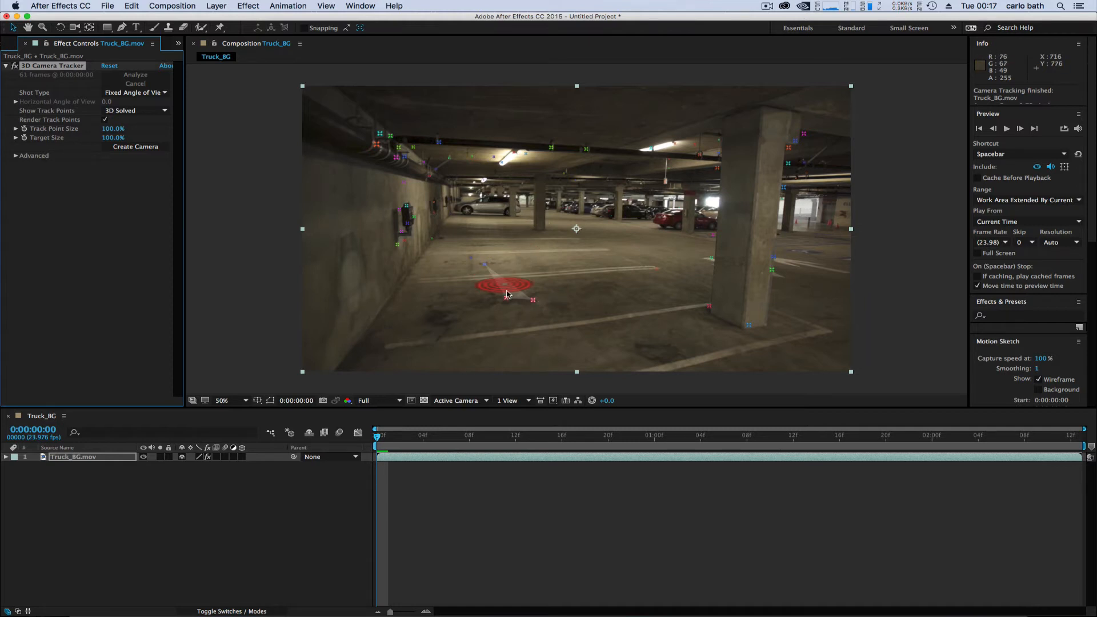
{"action": "right_click", "coordinate": [507, 292]}
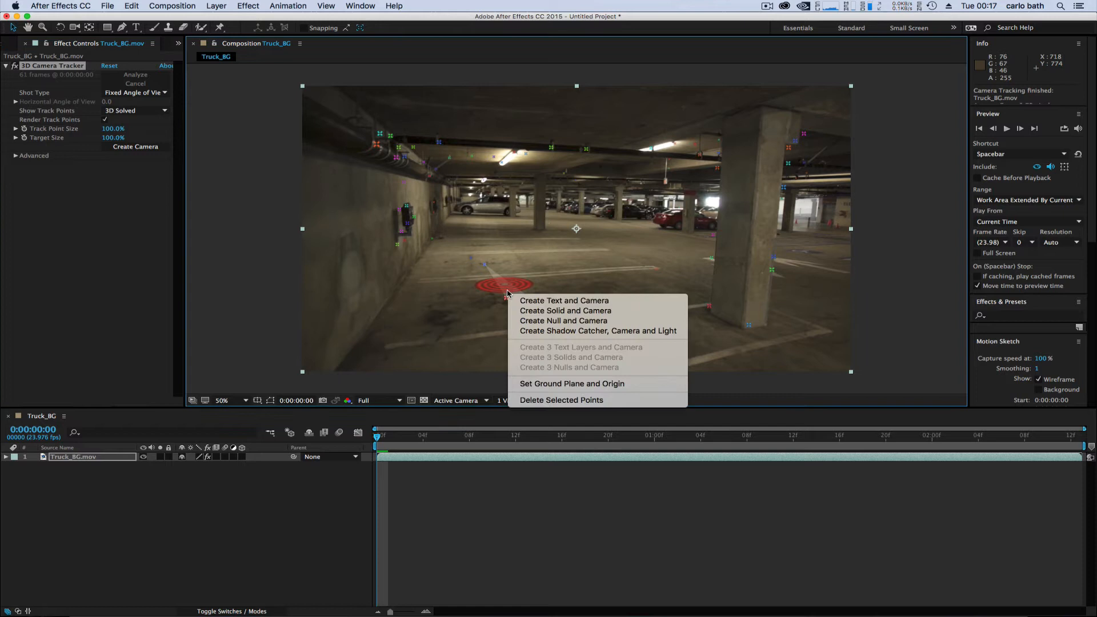
{"action": "mouse_move", "coordinate": [565, 311]}
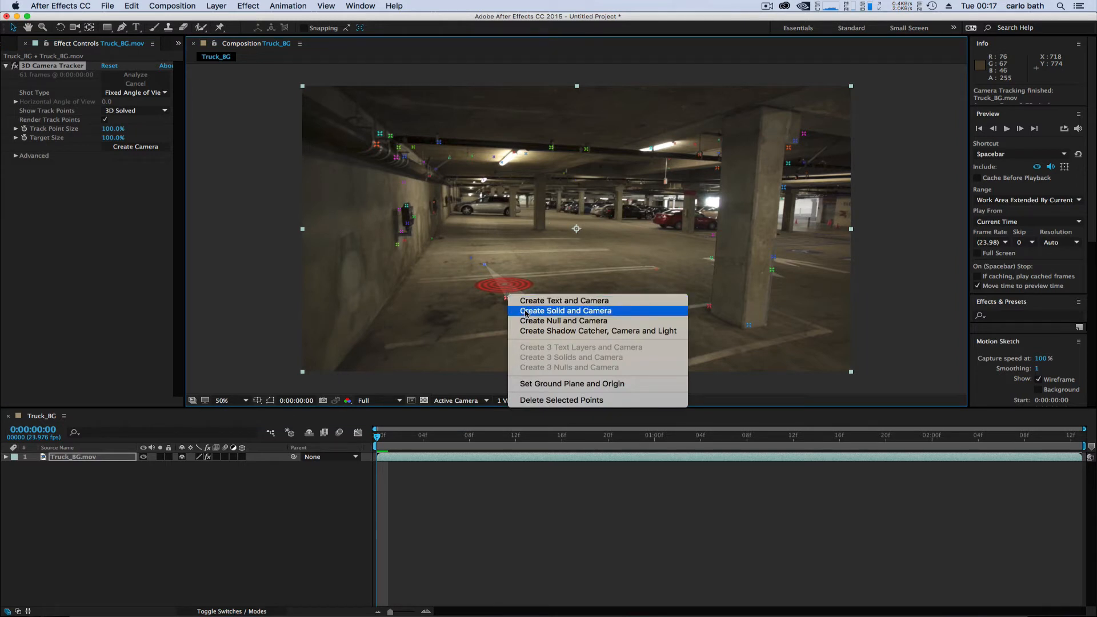
{"action": "left_click", "coordinate": [564, 311]}
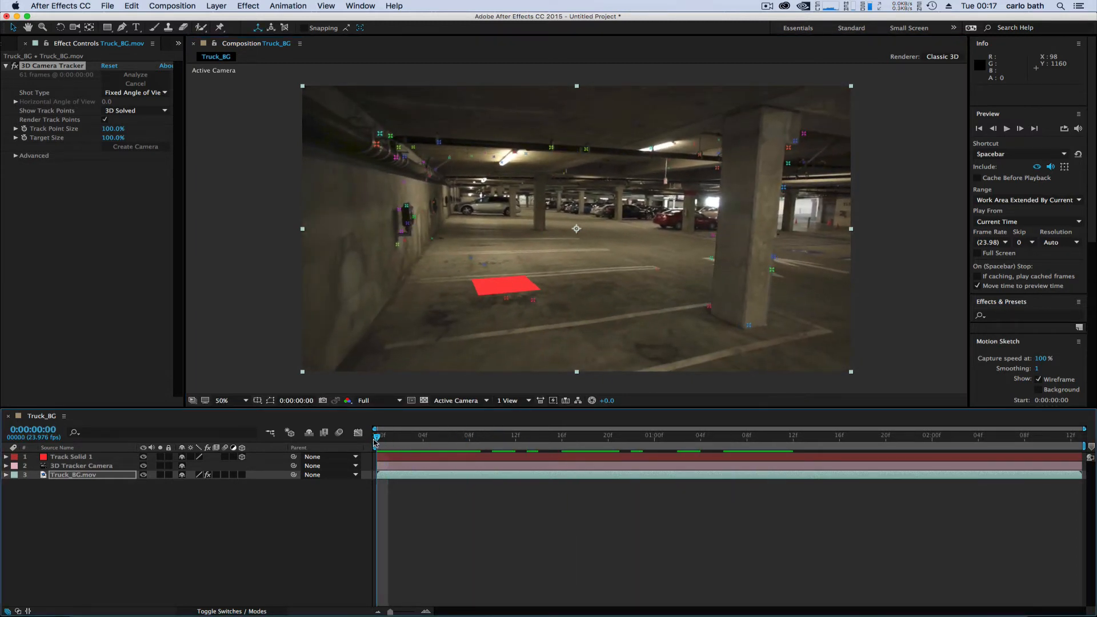
Select Track Solid 1 and replace it with star2_1280.png from the Project panel.
{"action": "left_click", "coordinate": [18, 56]}
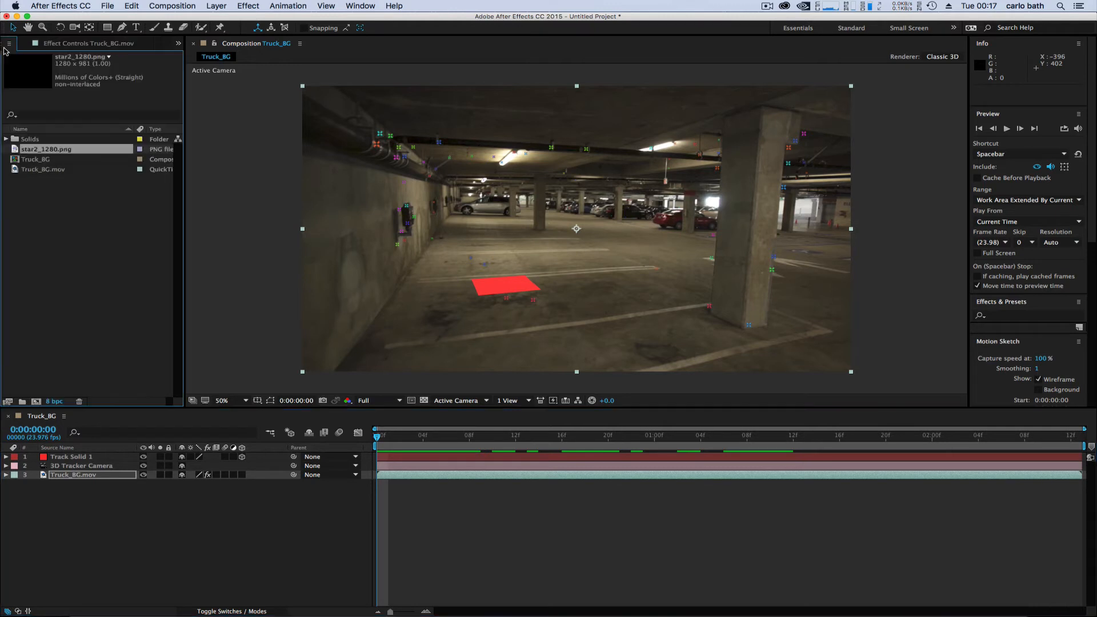
{"action": "left_click", "coordinate": [17, 43]}
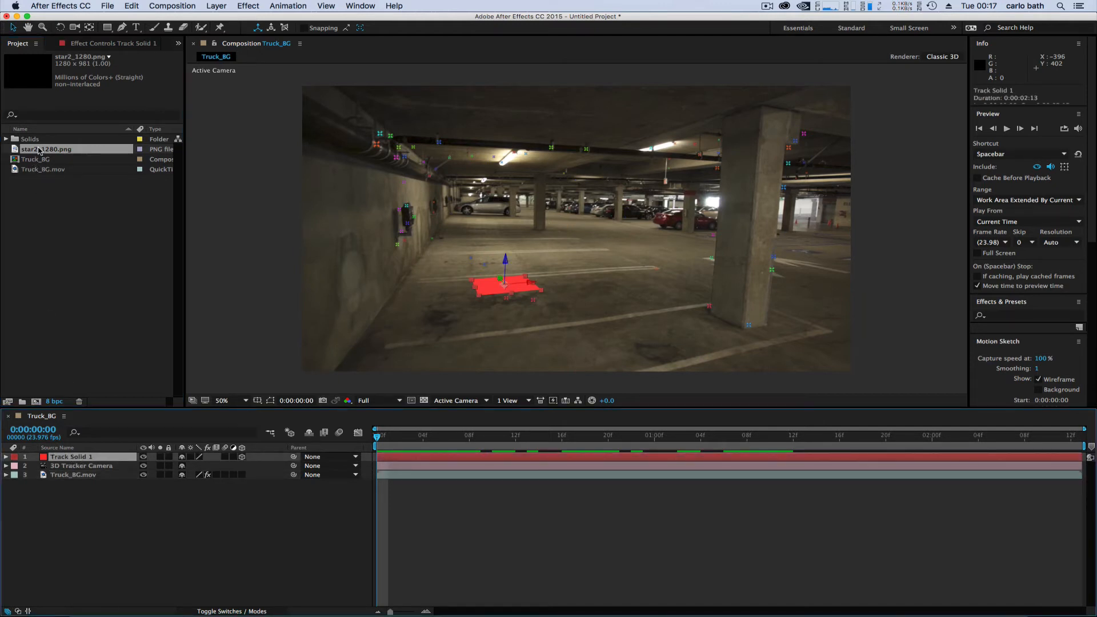
{"action": "left_click_drag", "start_coordinate": [46, 150], "coordinate": [412, 269]}
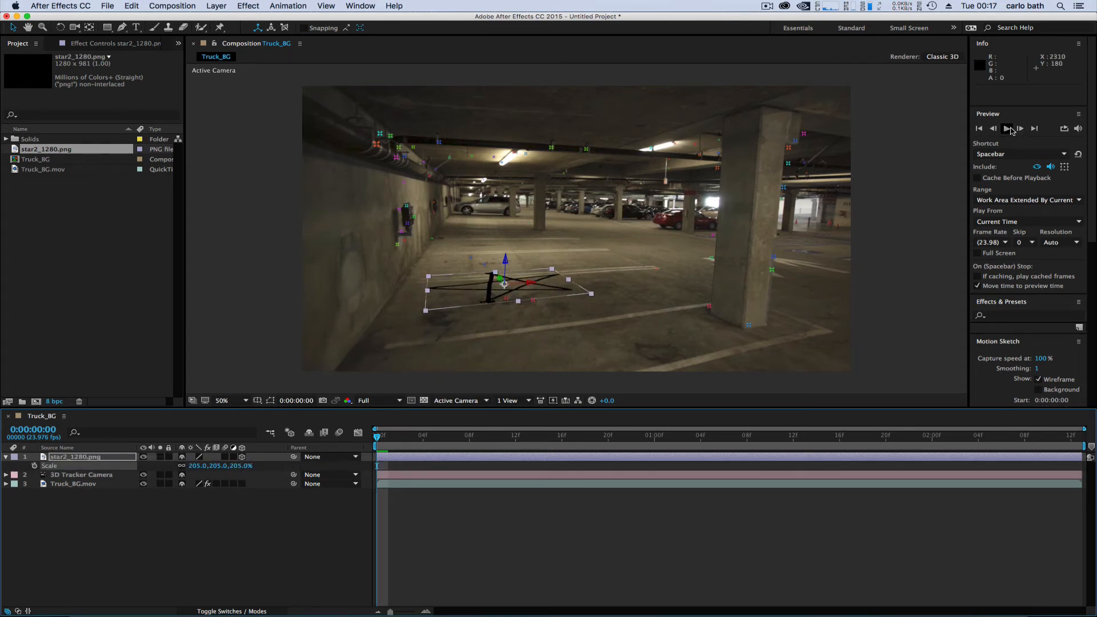
Play, stop, jump to frame 16, and replay to check the star stays locked.
{"action": "left_click", "coordinate": [1007, 128]}
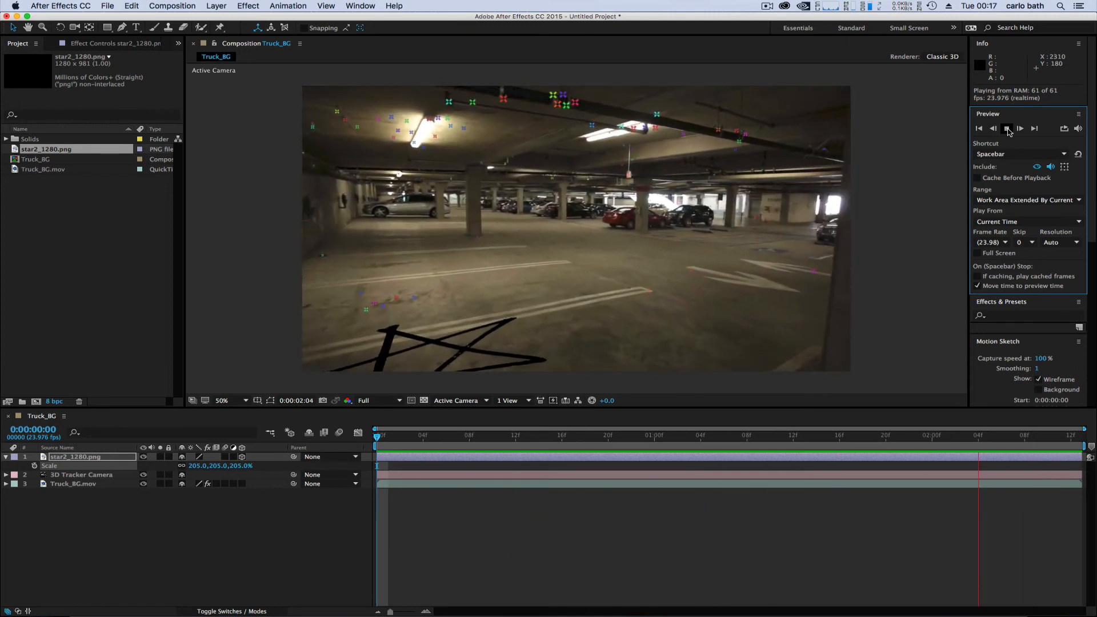
{"action": "left_click", "coordinate": [1007, 128]}
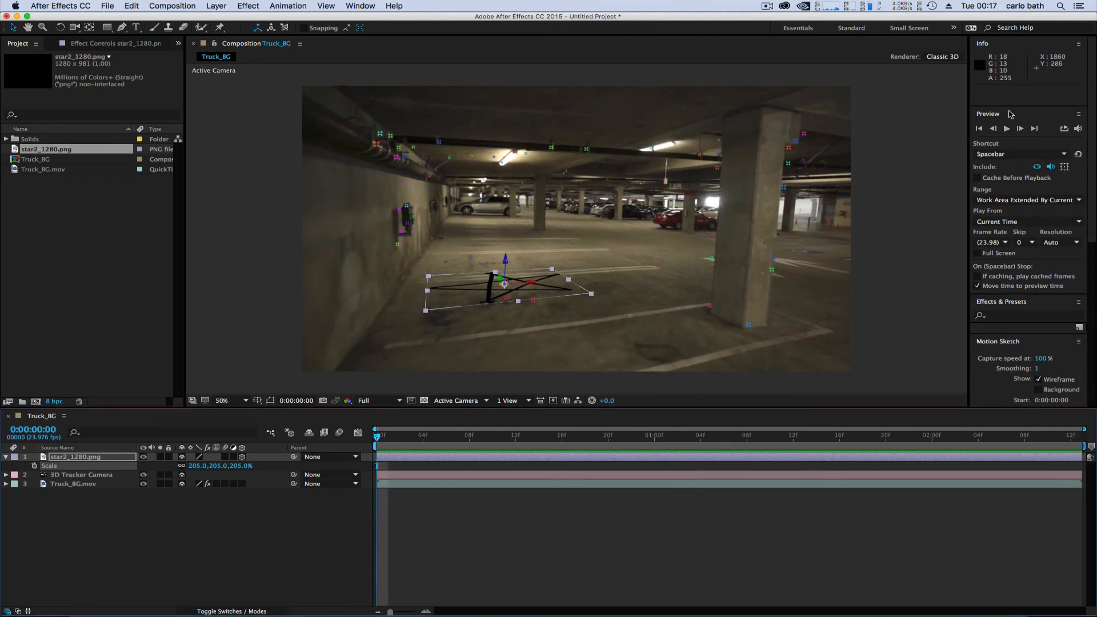
{"action": "left_click", "coordinate": [1006, 128]}
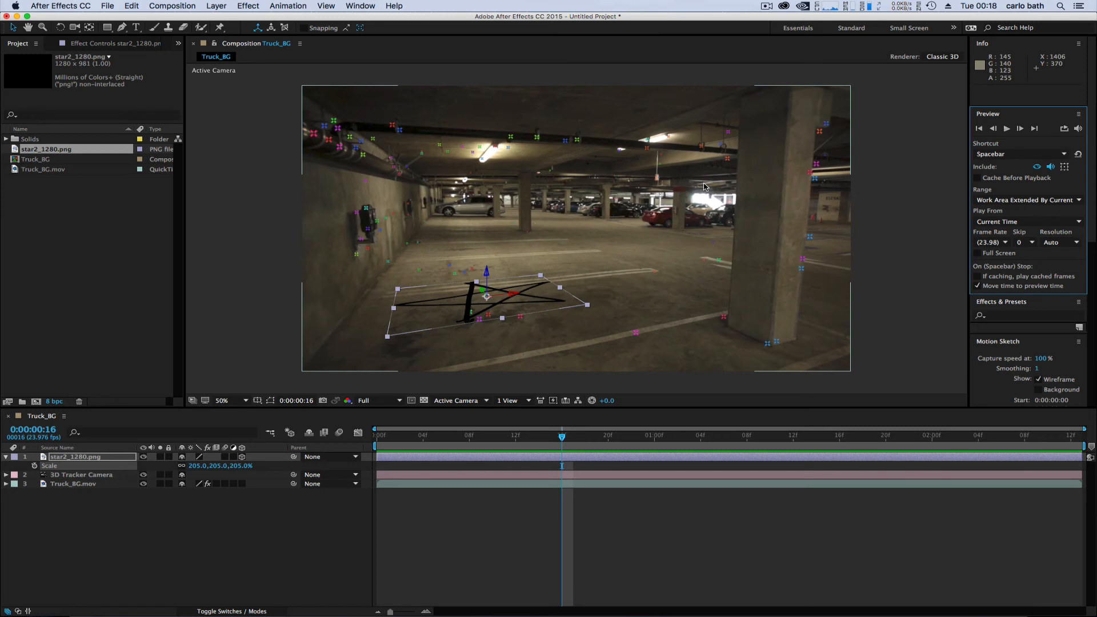
{"action": "mouse_move", "coordinate": [316, 268]}
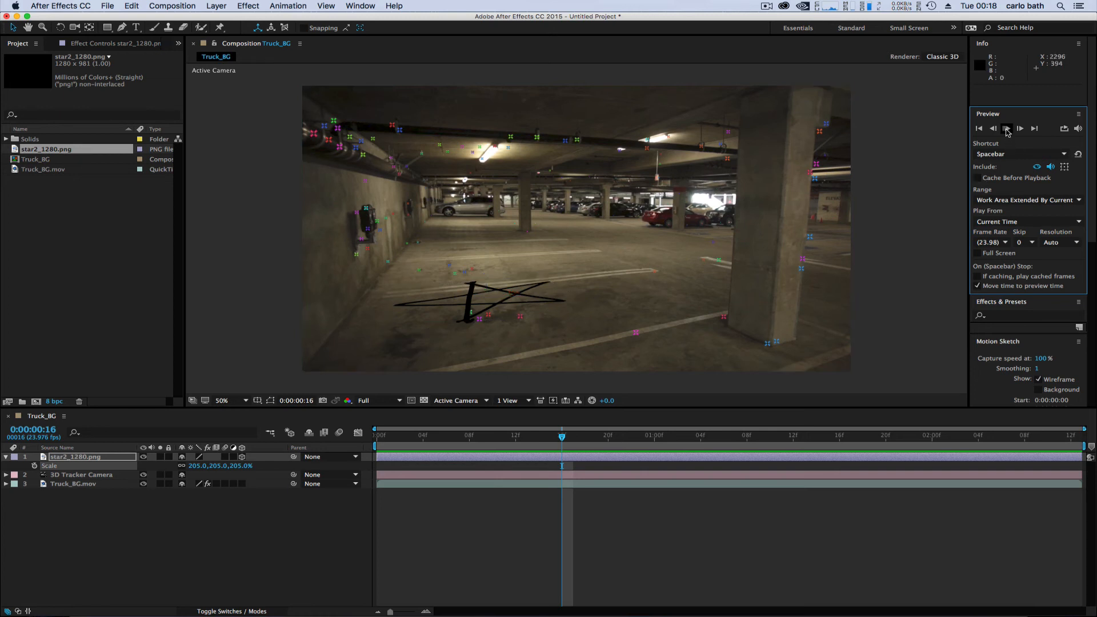
{"action": "left_click", "coordinate": [1007, 128]}
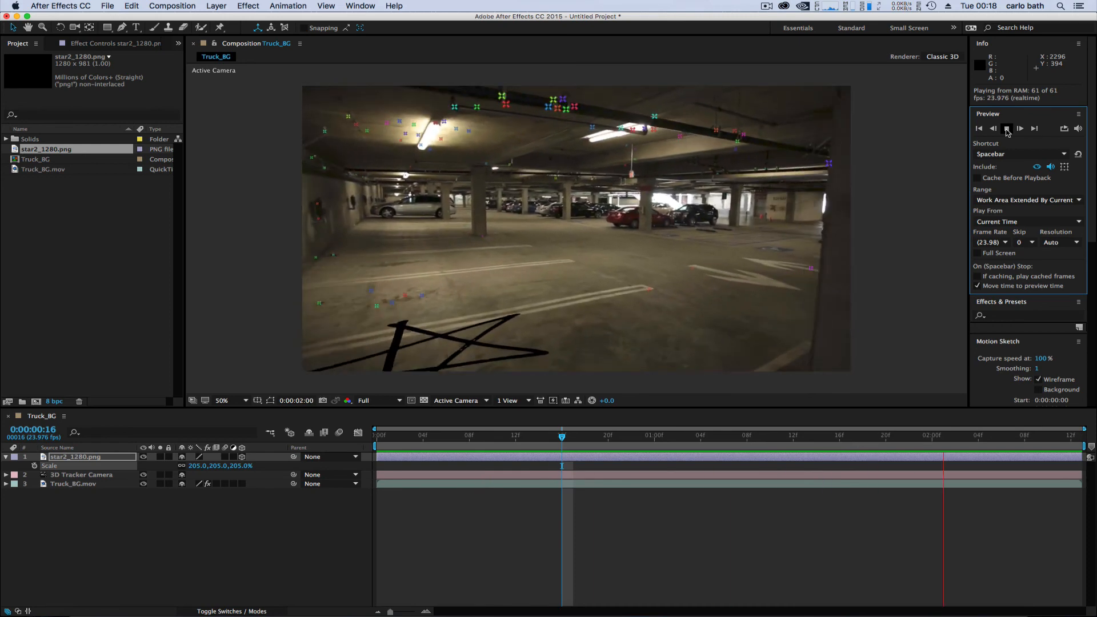
{"action": "left_click", "coordinate": [1007, 128]}
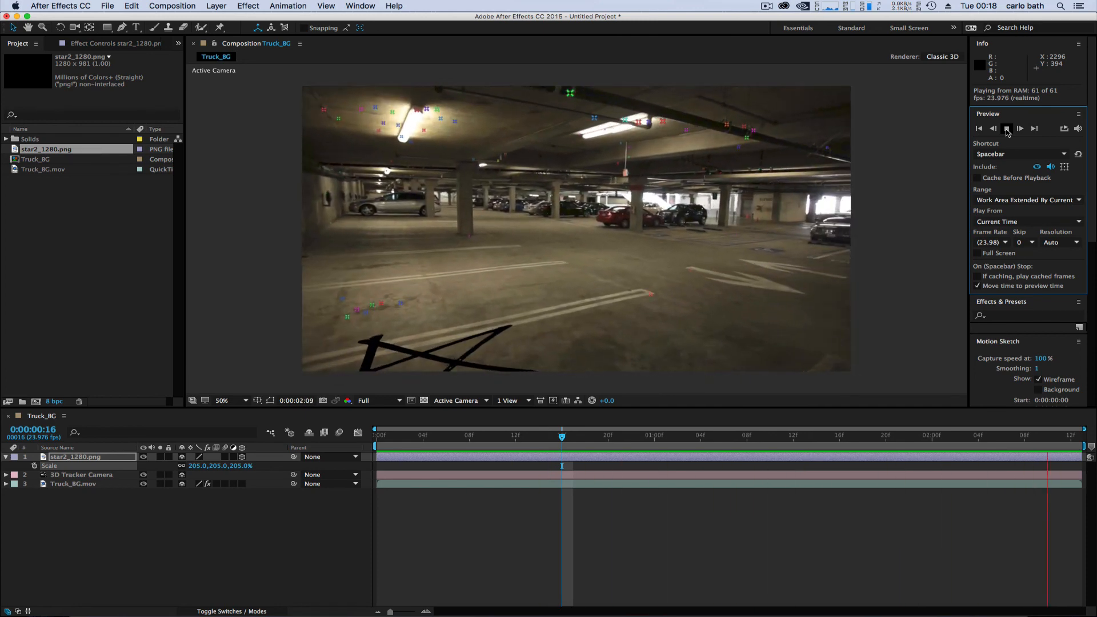
{"action": "left_click", "coordinate": [1006, 128]}
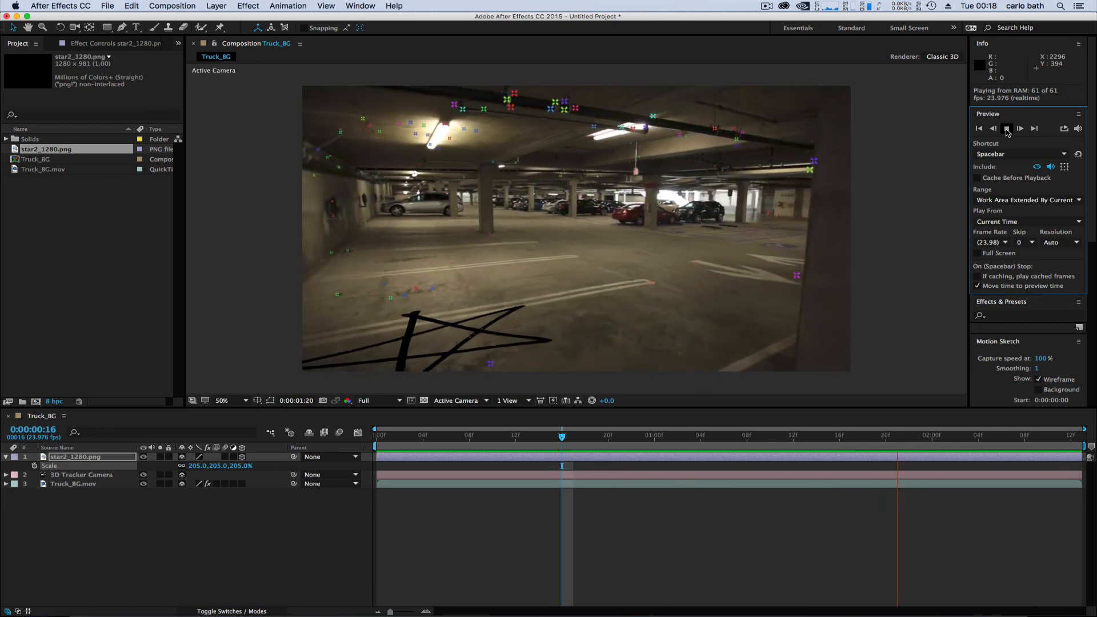